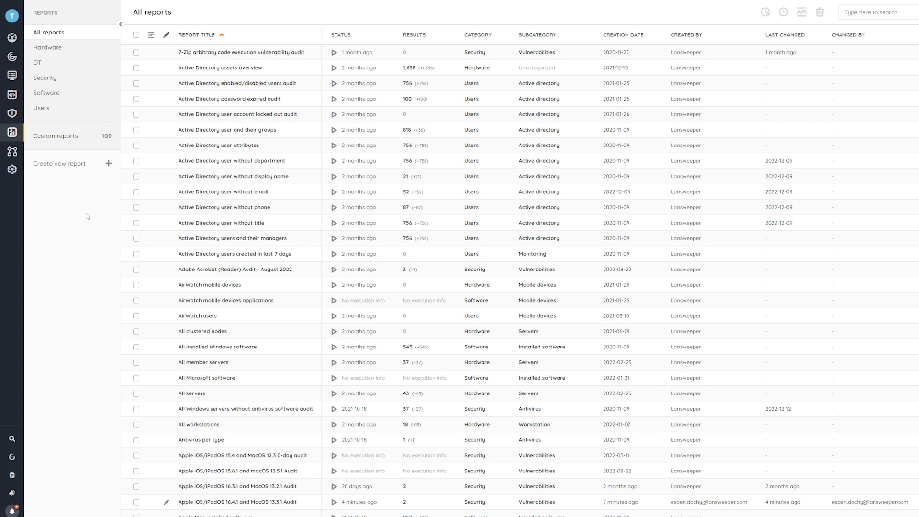
Step: Narrow the Reports sidebar to the Security > Vulnerabilities report category
{"action": "left_click", "coordinate": [45, 78]}
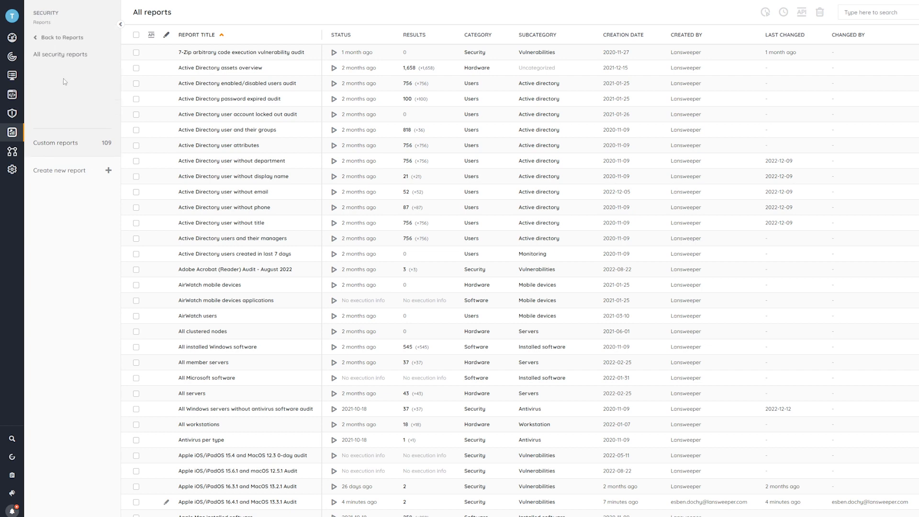
{"action": "left_click", "coordinate": [55, 83]}
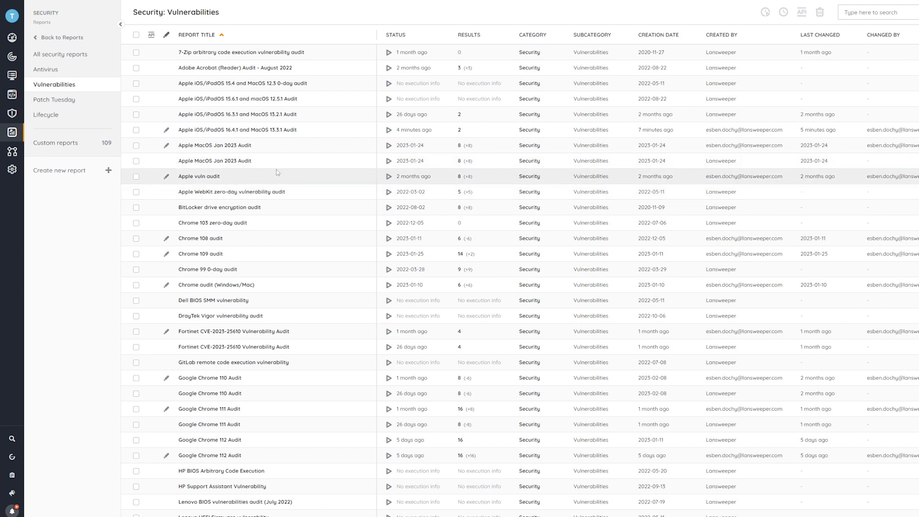
{"action": "mouse_move", "coordinate": [250, 132]}
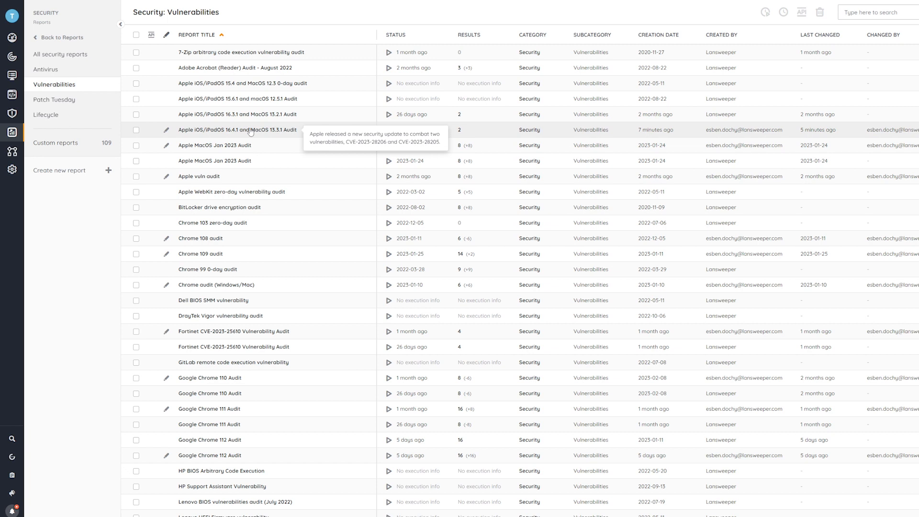
Step: Open the 'Apple iOS/iPadOS 16.4.1 and MacOS 13.3.1 Audit' showing two affected Macs
{"action": "left_click", "coordinate": [236, 130]}
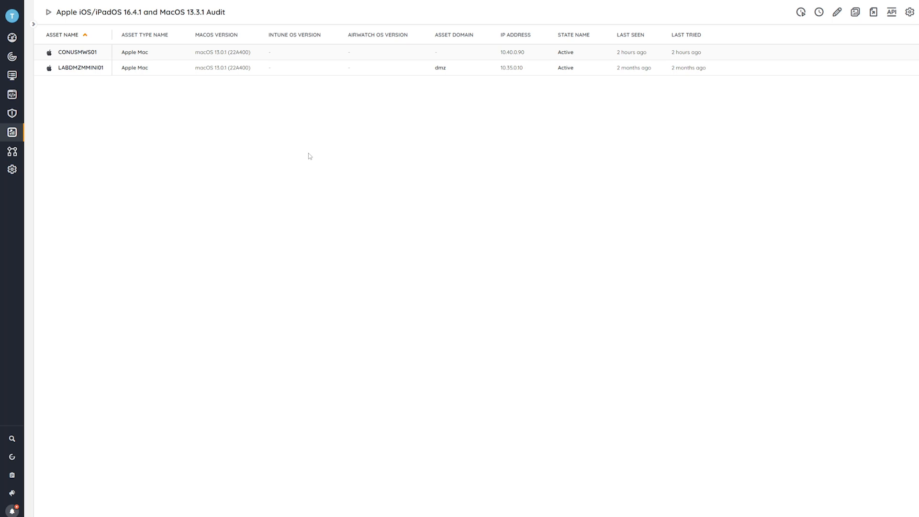
{"action": "left_click", "coordinate": [77, 52]}
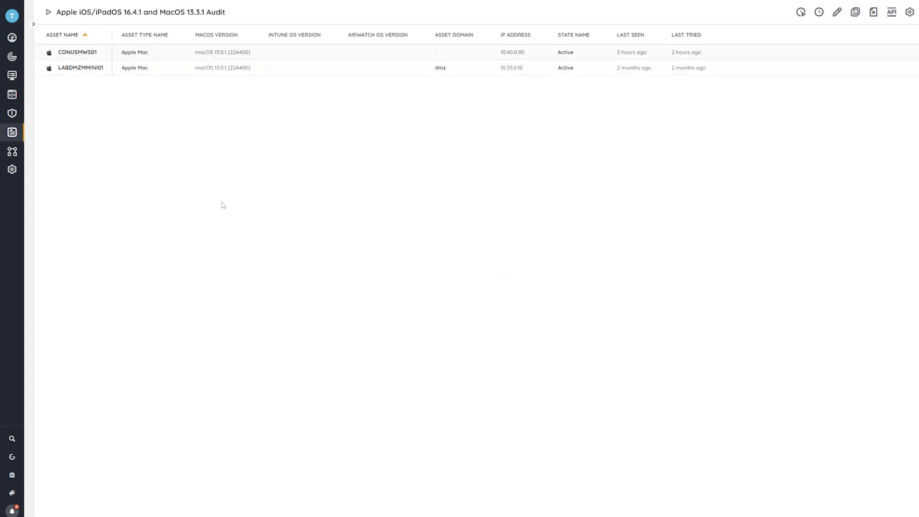
{"action": "mouse_move", "coordinate": [109, 156]}
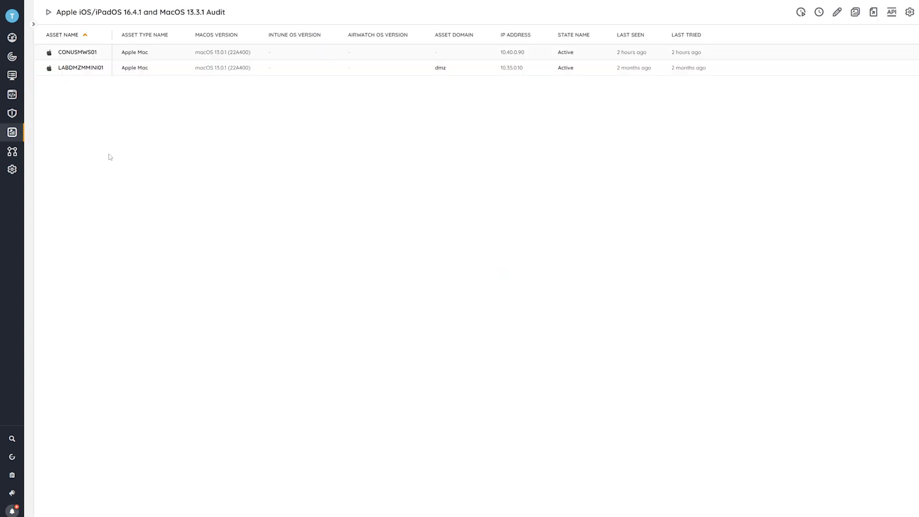
Step: Search all reports for 'Safari' and open the Safari Version Audit report
{"action": "left_click", "coordinate": [11, 132]}
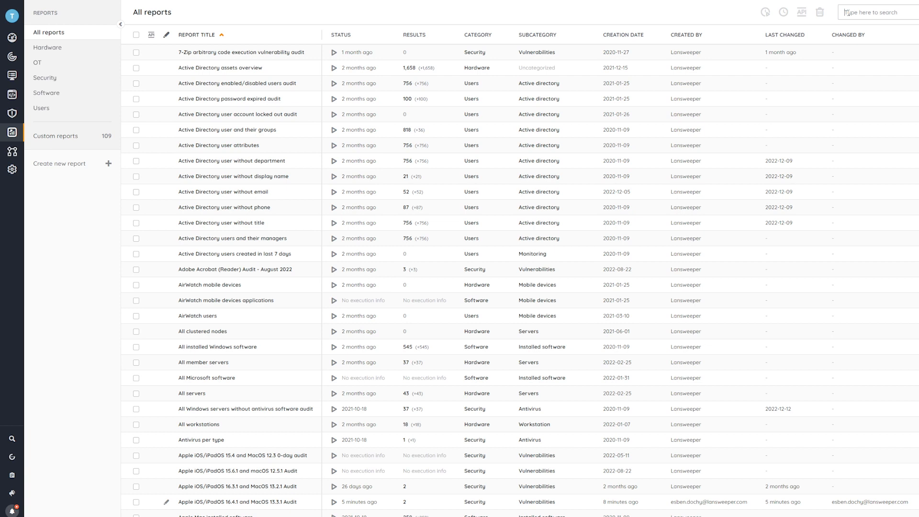
{"action": "type", "text": "Safari"}
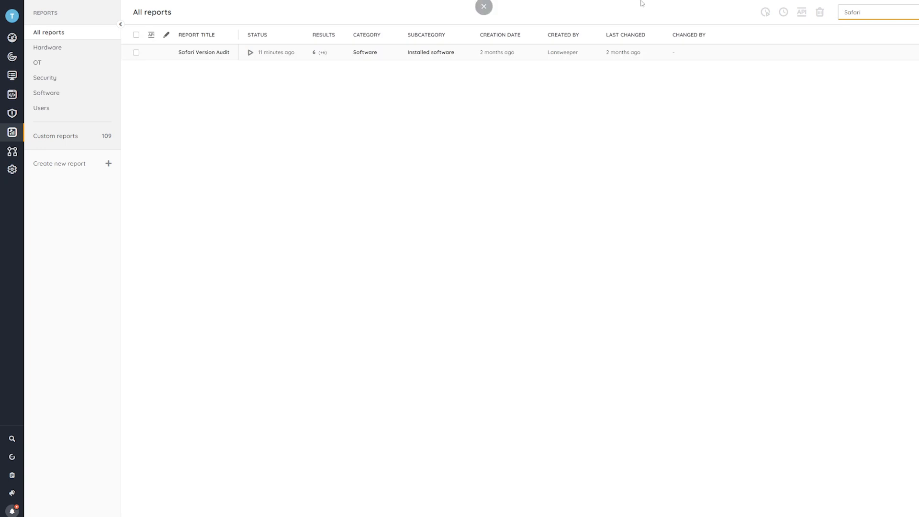
{"action": "mouse_move", "coordinate": [204, 52]}
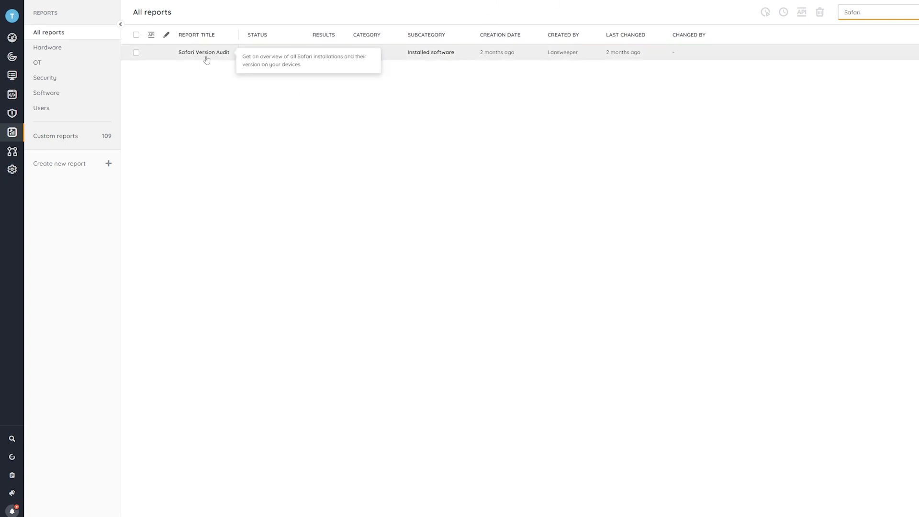
{"action": "left_click", "coordinate": [204, 52]}
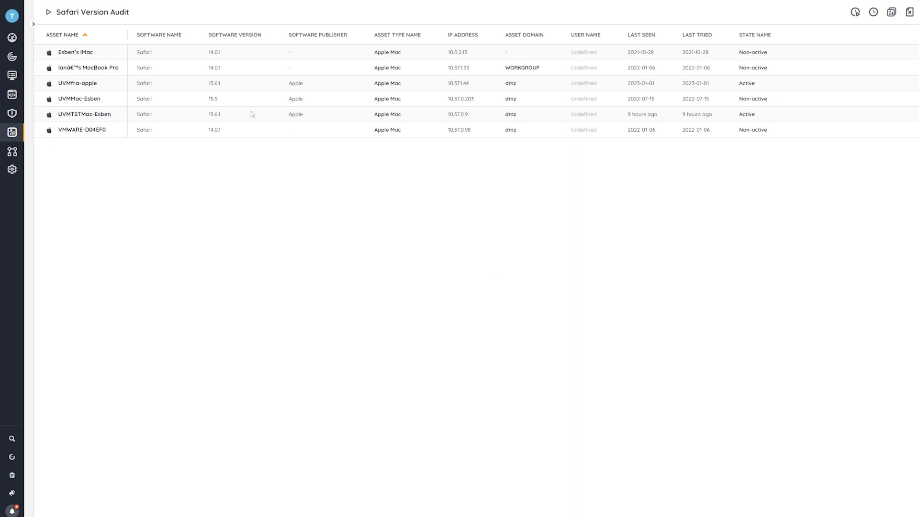